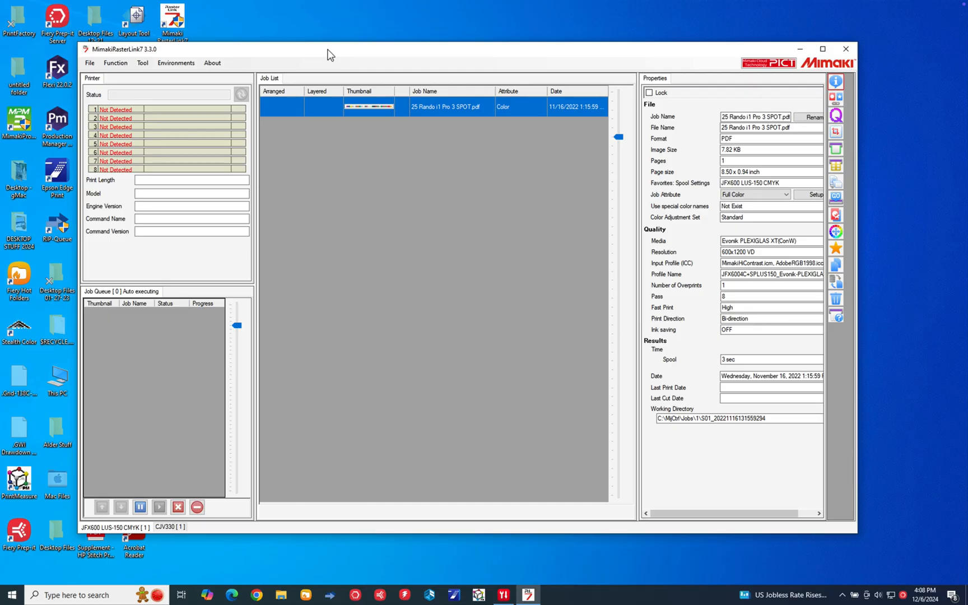
mouse_move(230, 65)
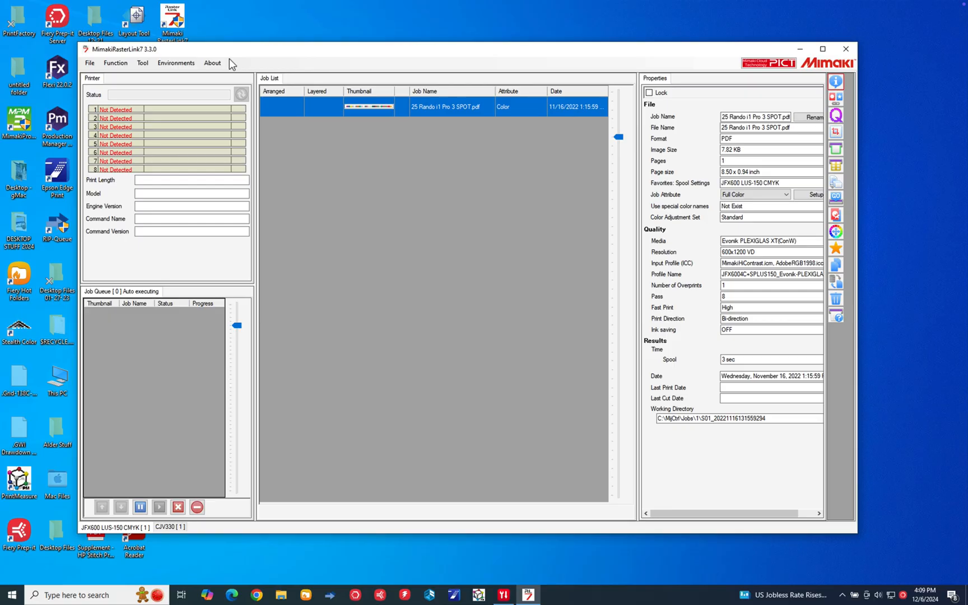
mouse_move(205, 61)
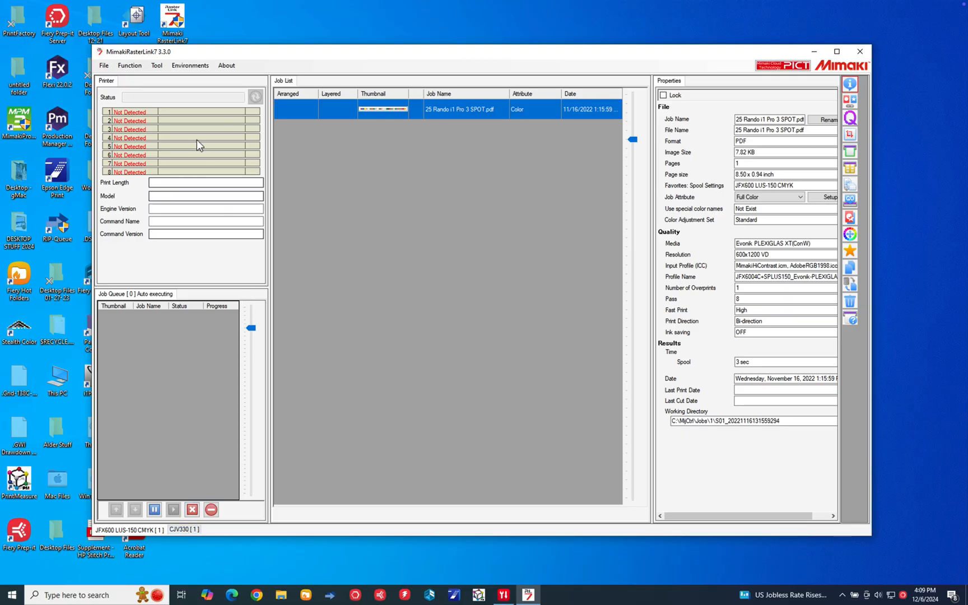
- Open ProfileManager from the Tool menu to view installed device profiles
click(156, 66)
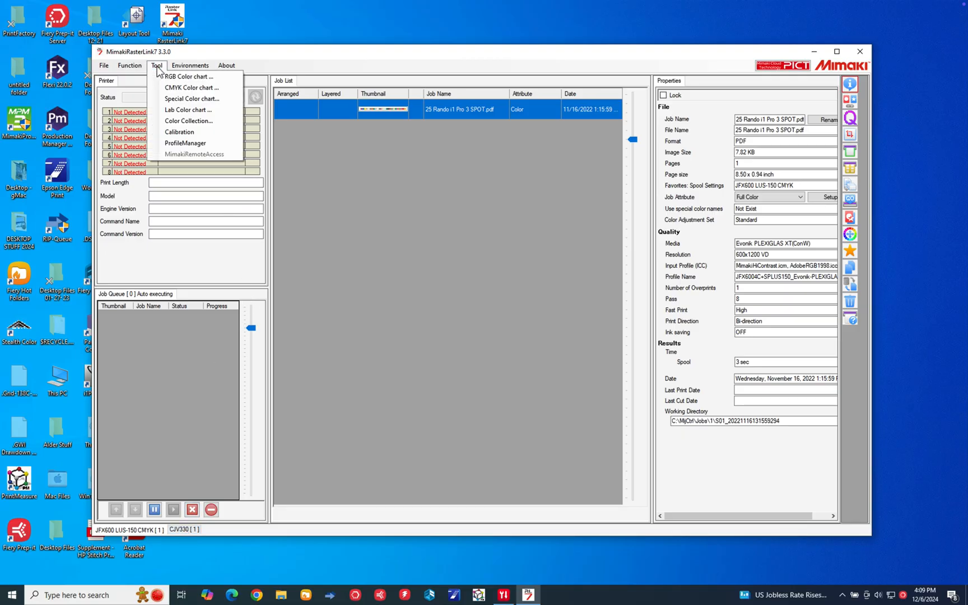
mouse_move(185, 144)
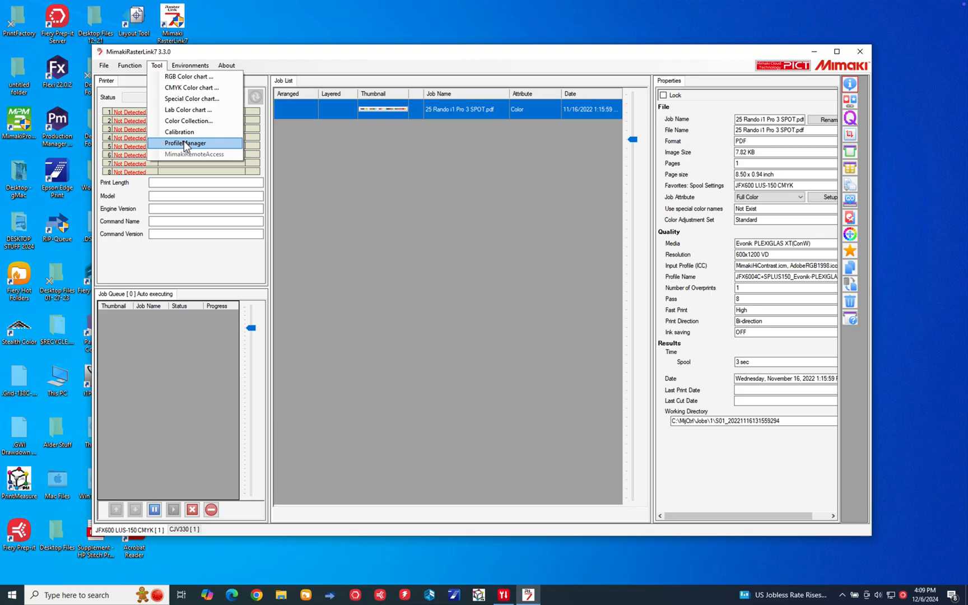
click(185, 143)
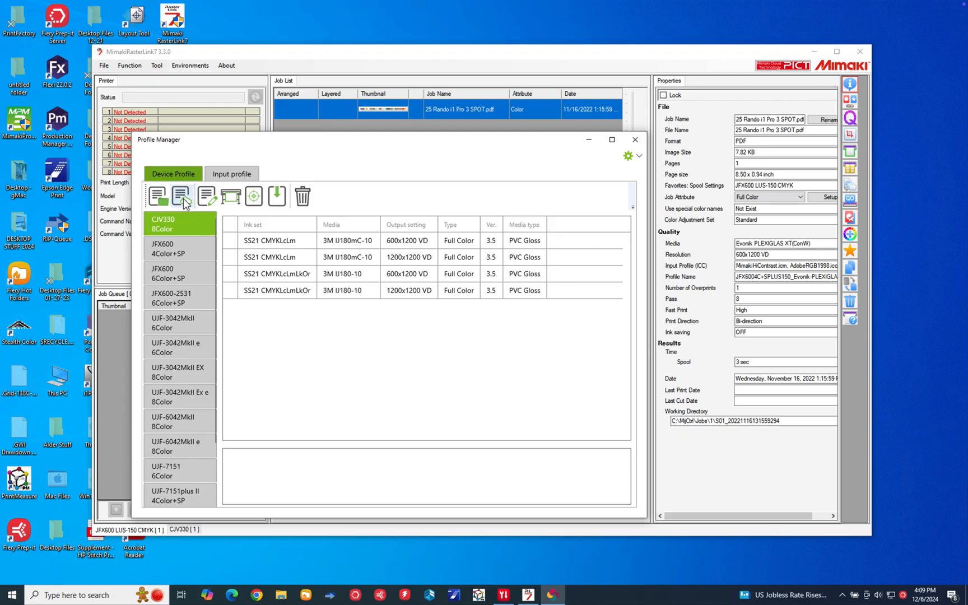
mouse_move(159, 196)
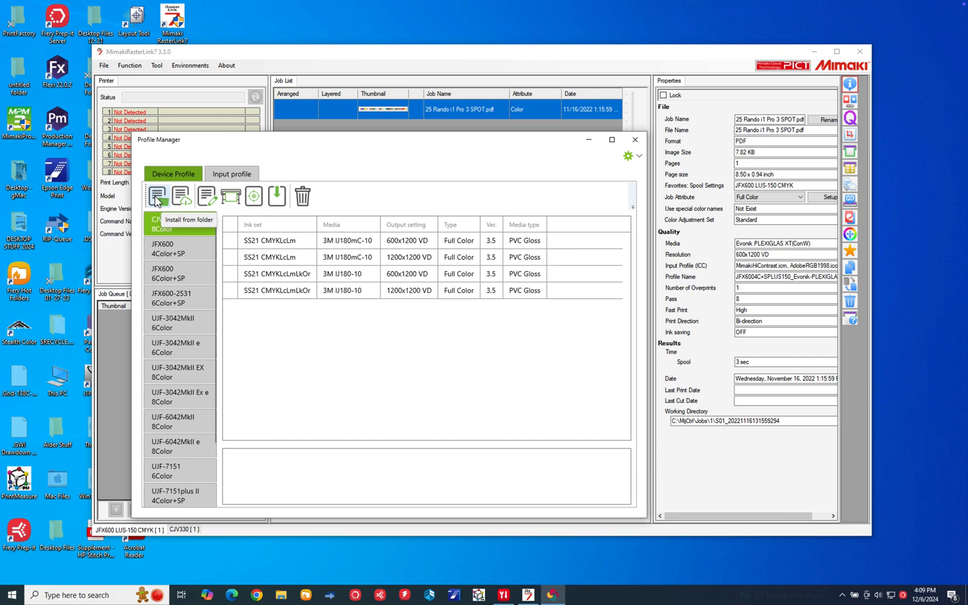
mouse_move(182, 198)
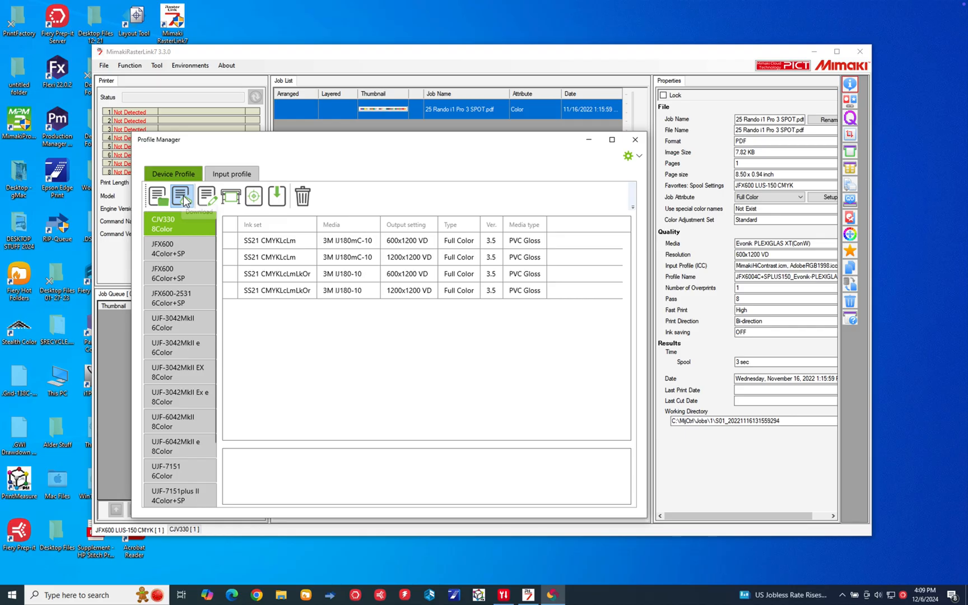
- In Profile Download, show registered printers only, with JFX600(4Color+SP) and LUS-150 CMYK ink
click(182, 196)
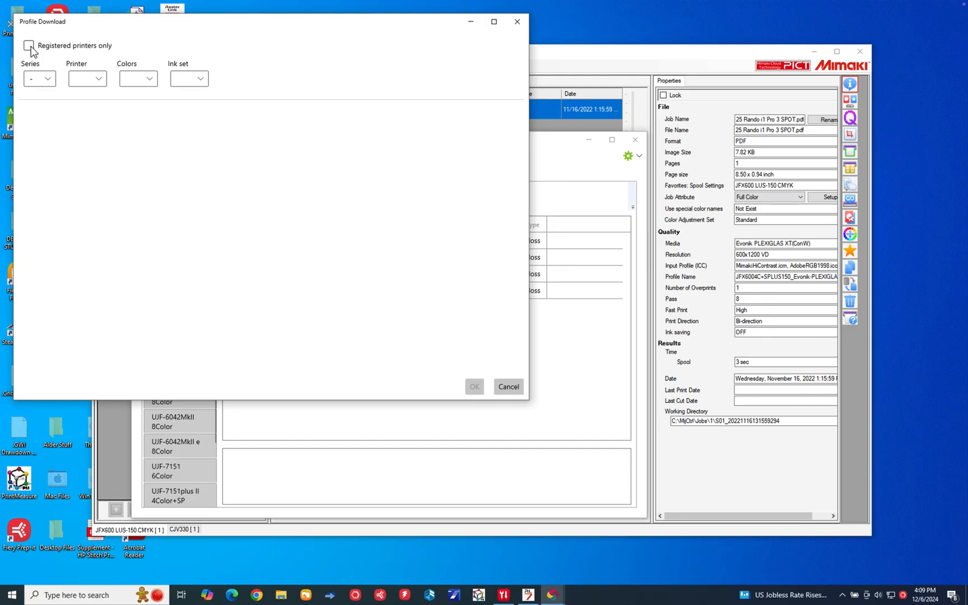
click(29, 45)
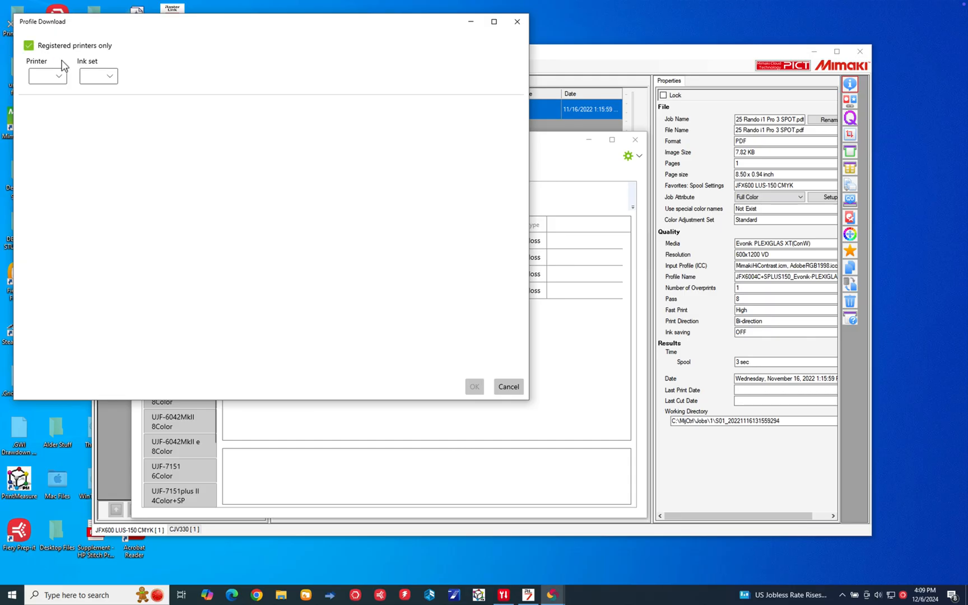
click(58, 75)
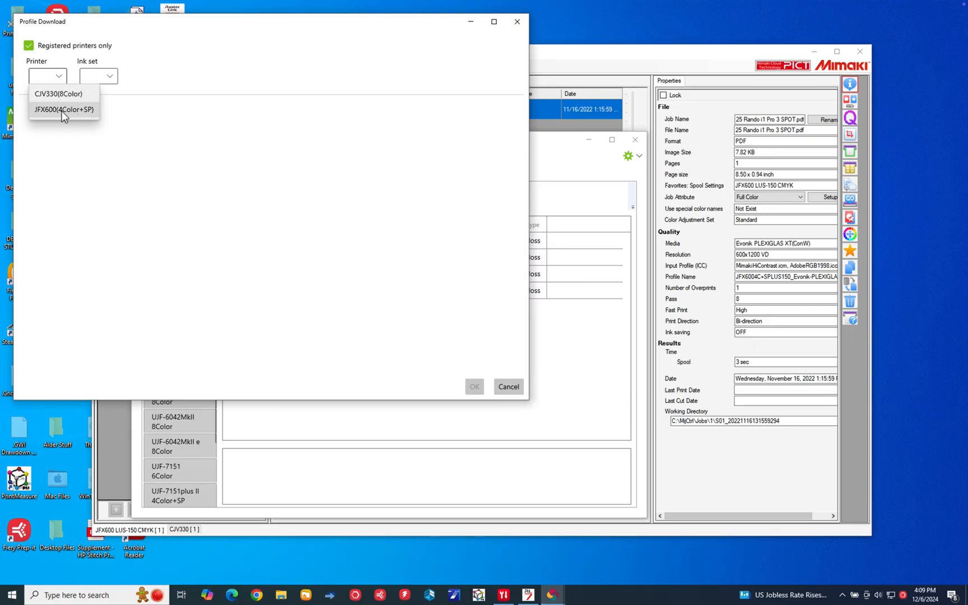
click(64, 109)
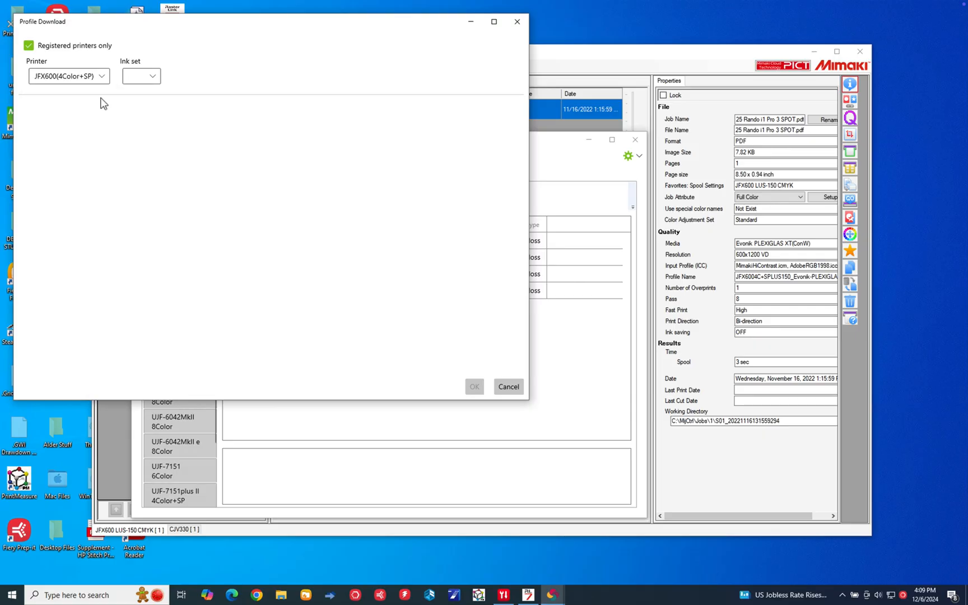
click(150, 76)
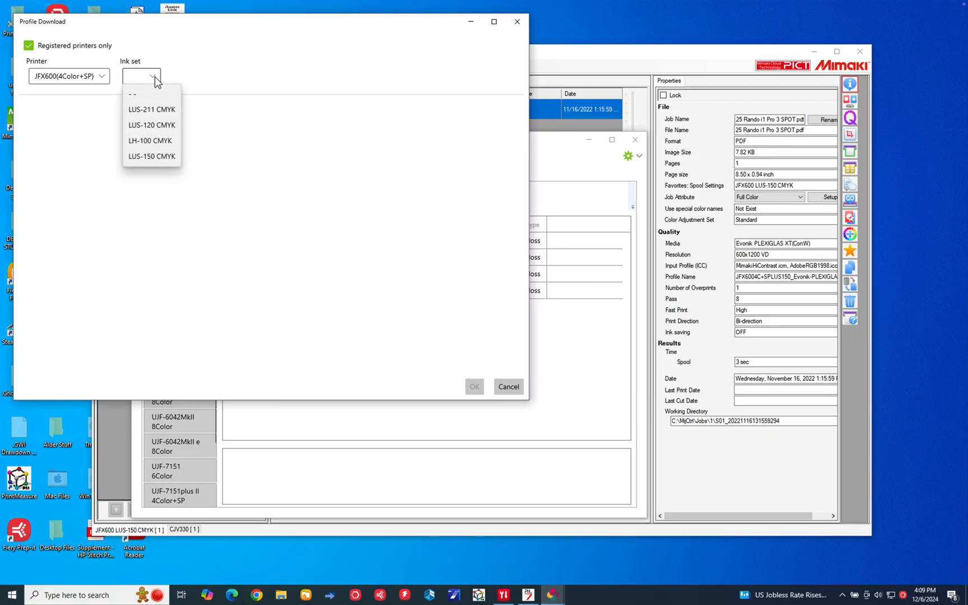
mouse_move(151, 156)
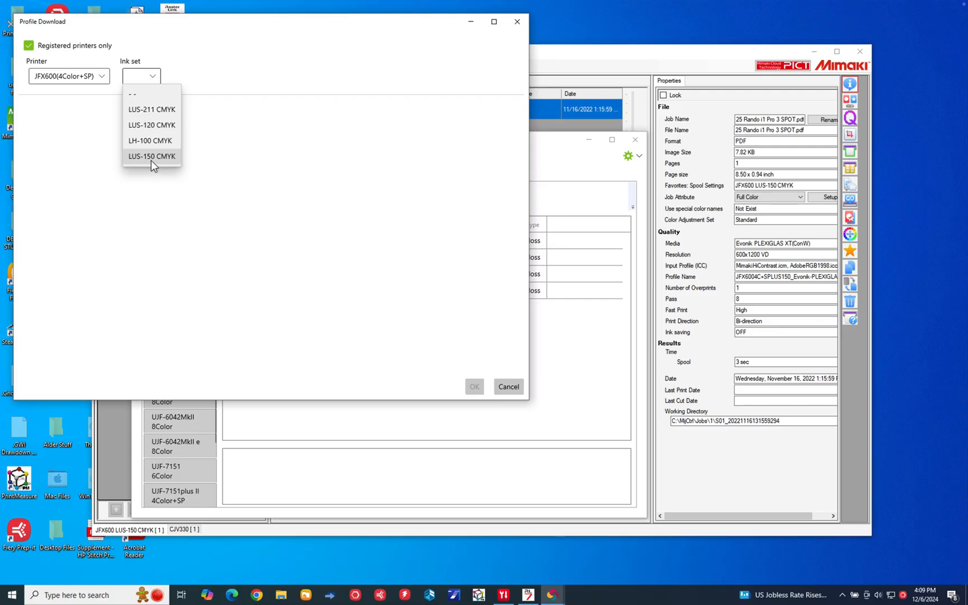
click(152, 156)
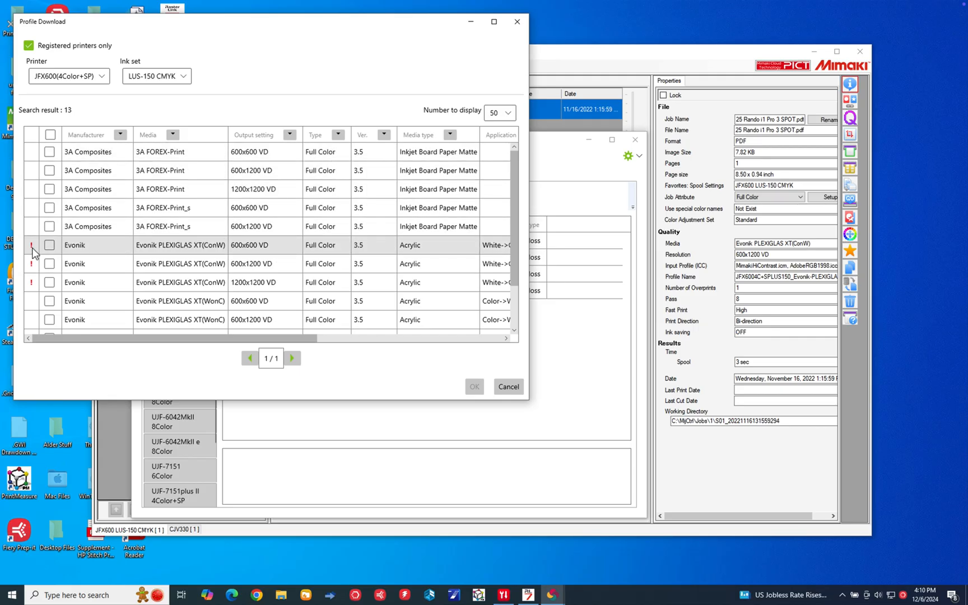
- Scroll through the 13 downloadable profiles, including 3A FOREX-Print, PLEXIGLAS XT and 2.5D Texture
scroll(down, 3)
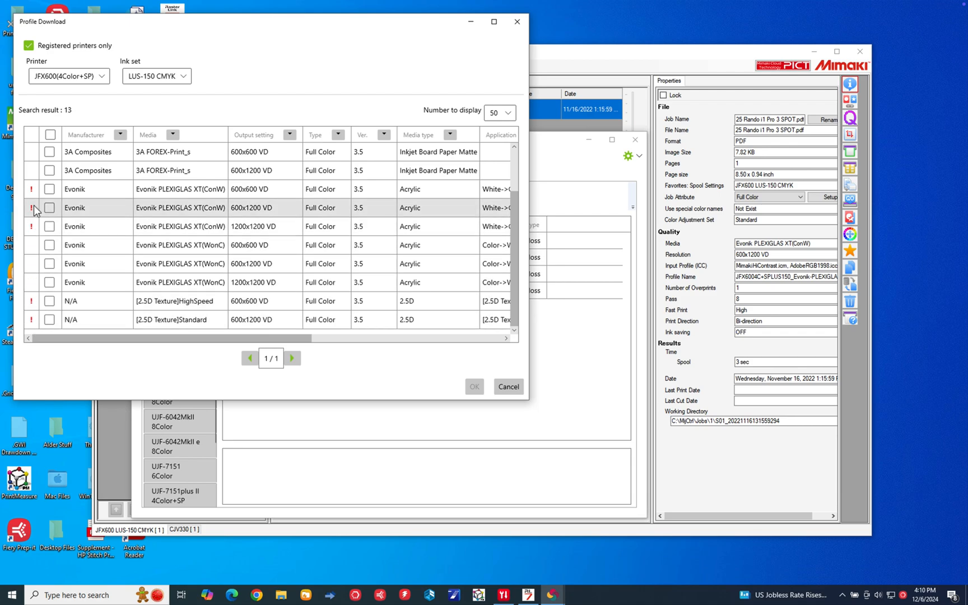
click(256, 225)
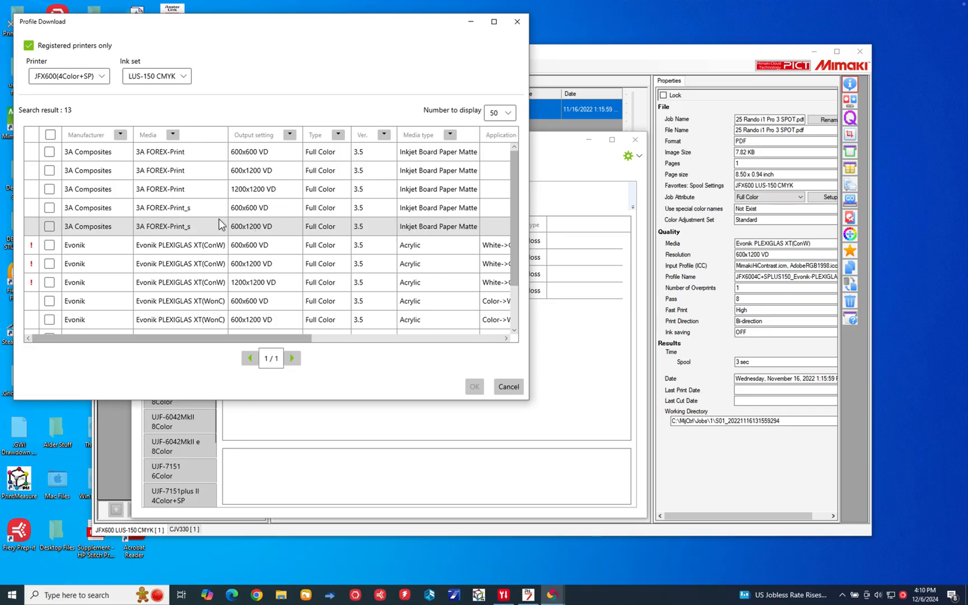
scroll(right, 3)
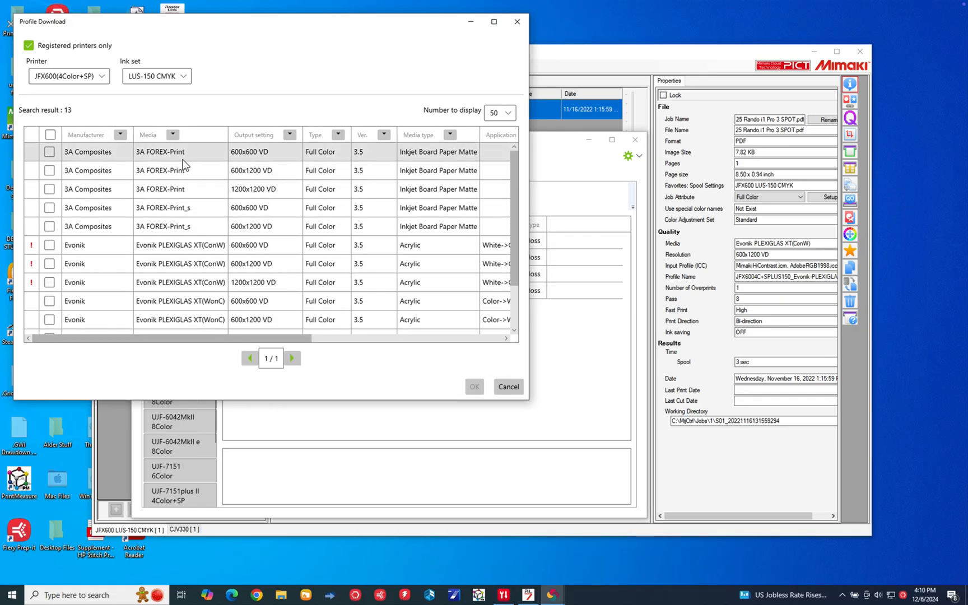
mouse_move(90, 162)
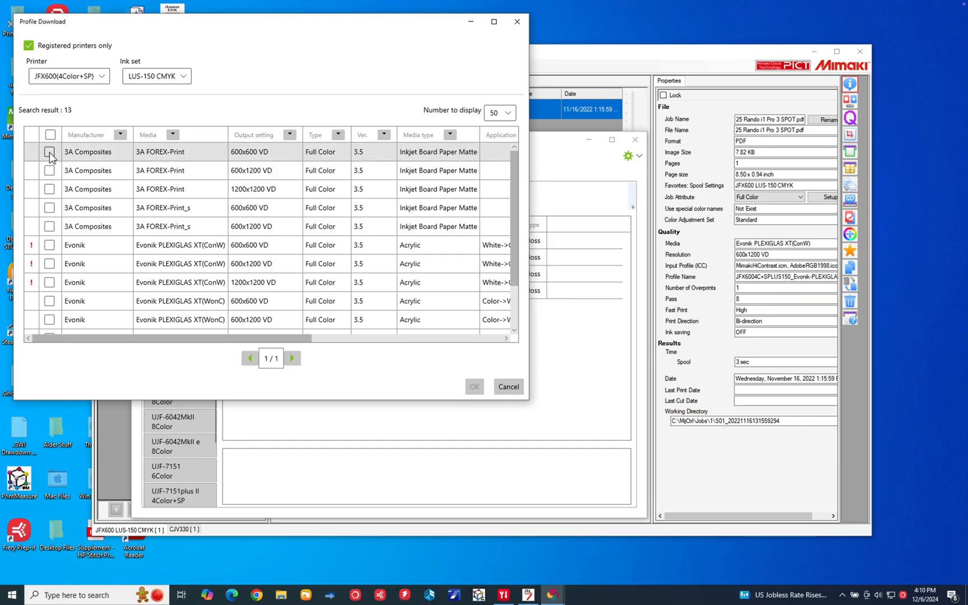
- Download the 3A FOREX-Print 600x600, 600x1200 and 1200x1200 VD profiles
click(50, 152)
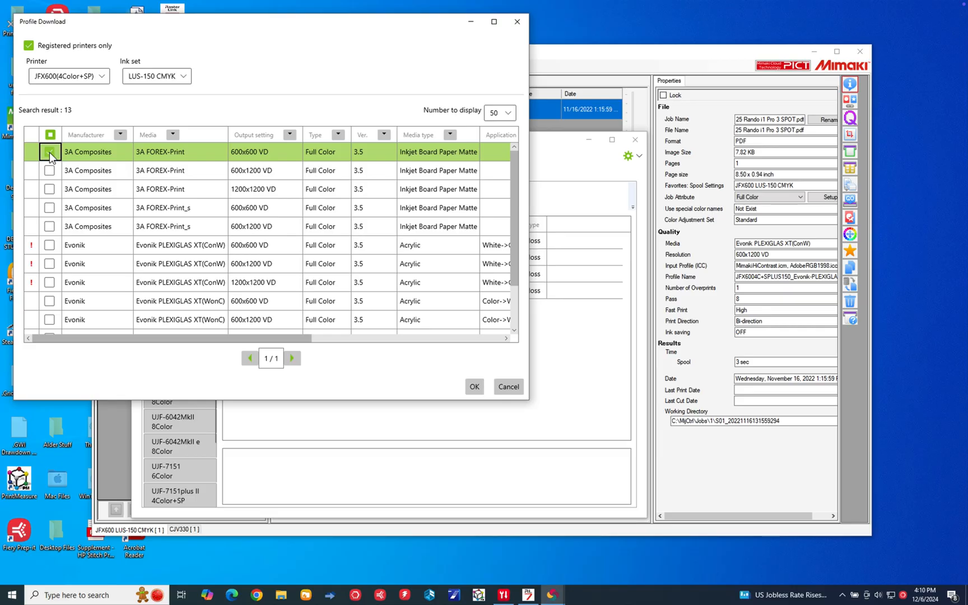
click(49, 170)
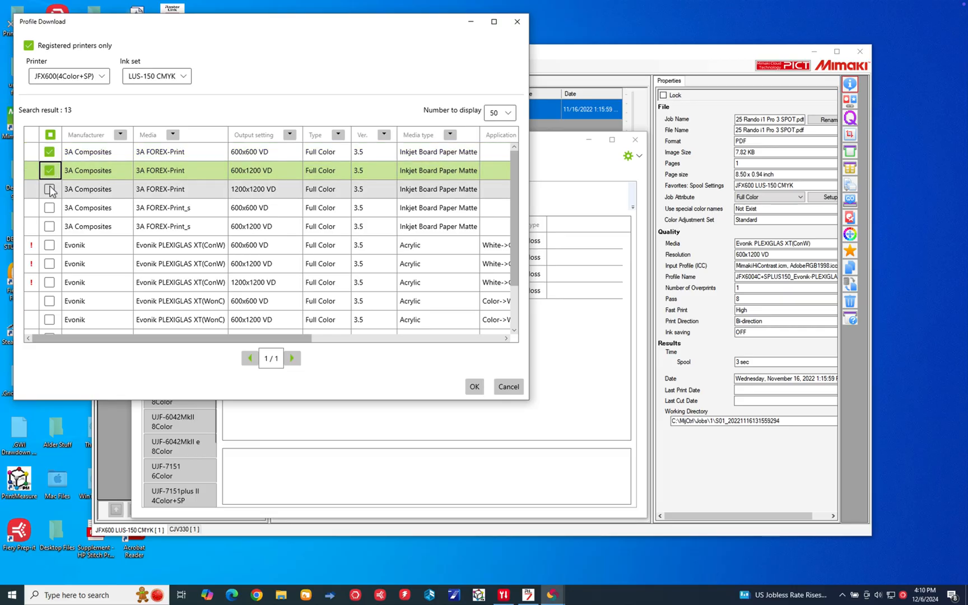
click(49, 188)
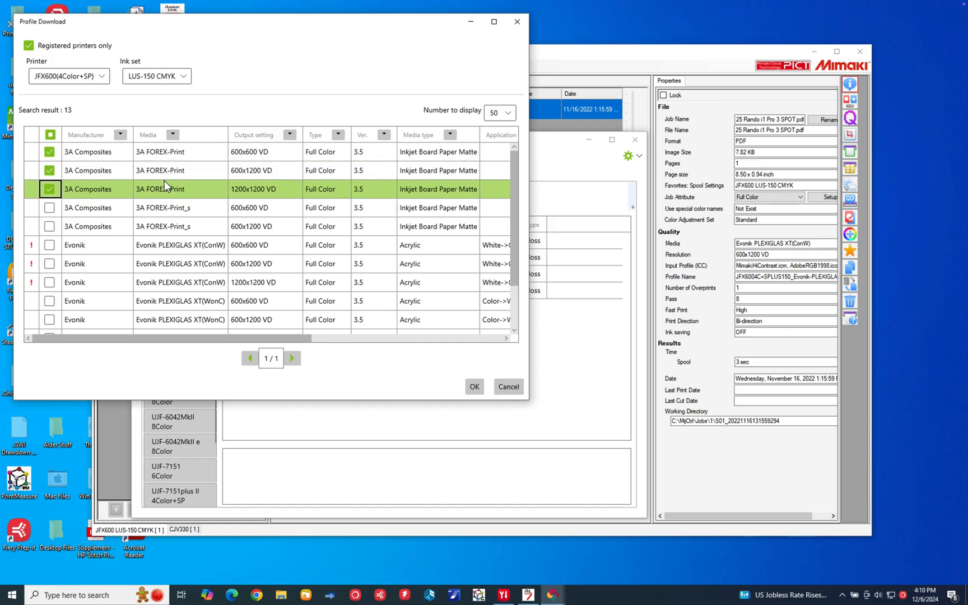
mouse_move(248, 200)
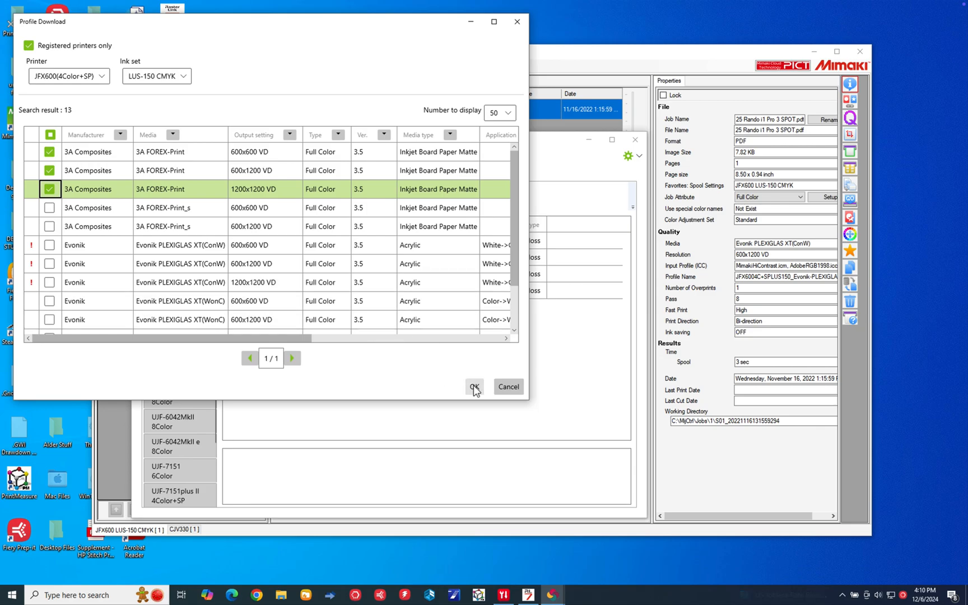
click(474, 387)
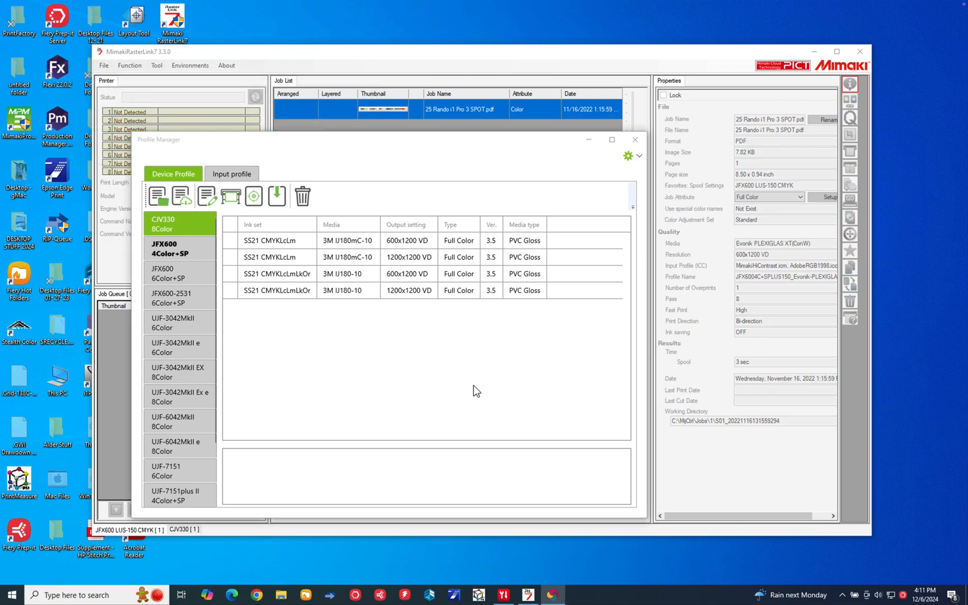
mouse_move(193, 264)
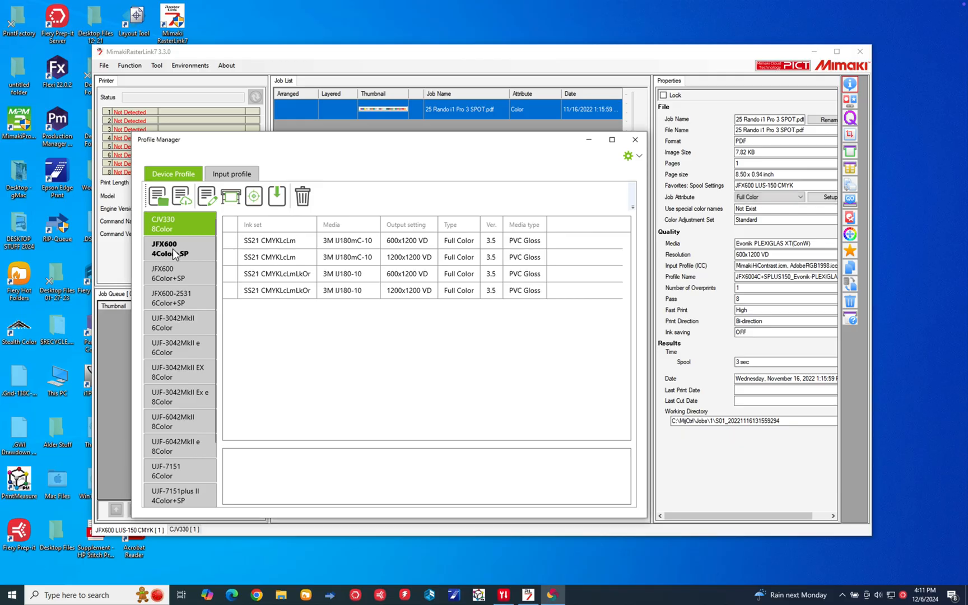
- Confirm the 3A FOREX-Print profiles under JFX600 4Color+SP, then close Profile Manager
click(179, 248)
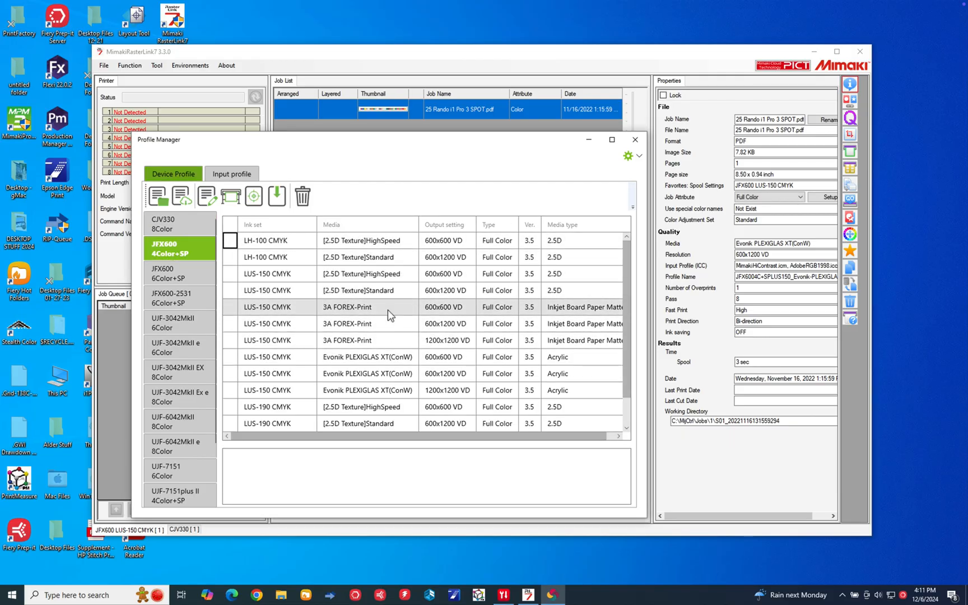
click(358, 290)
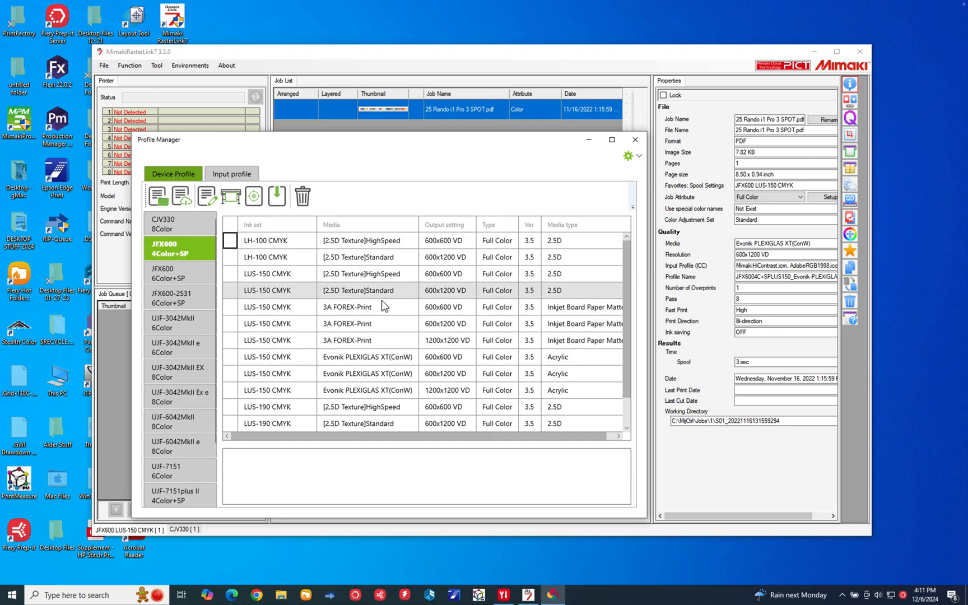
click(358, 291)
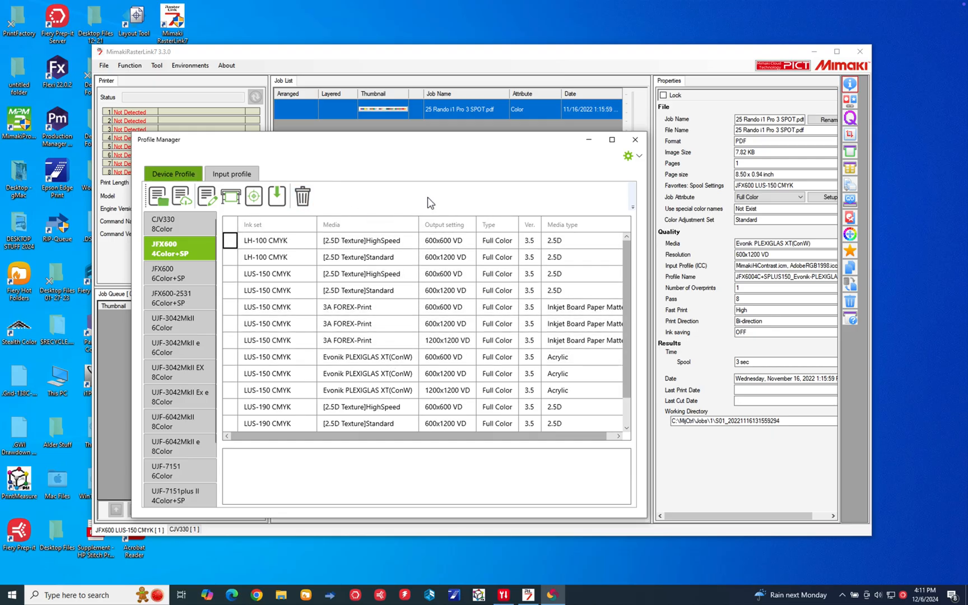
mouse_move(635, 139)
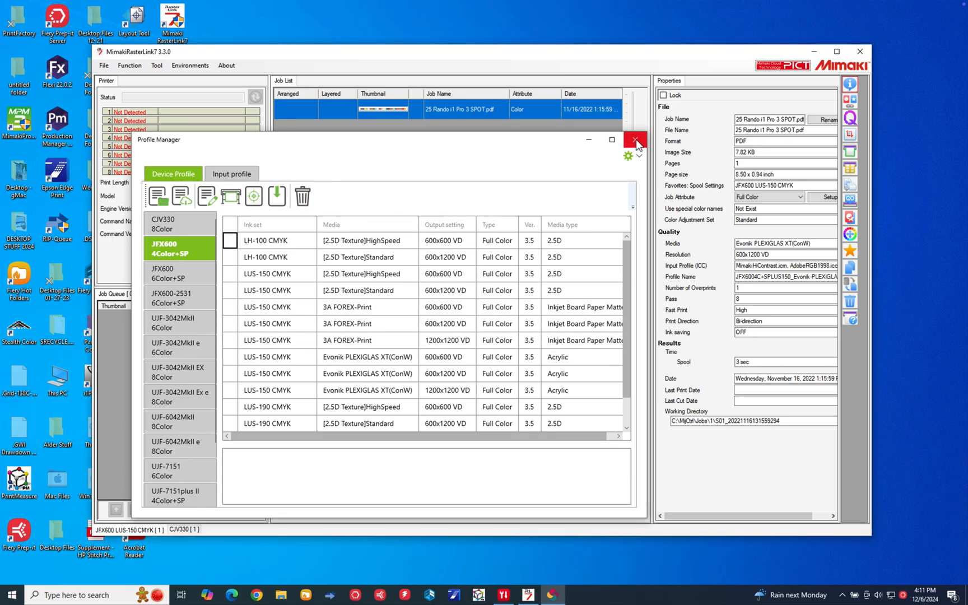
click(636, 139)
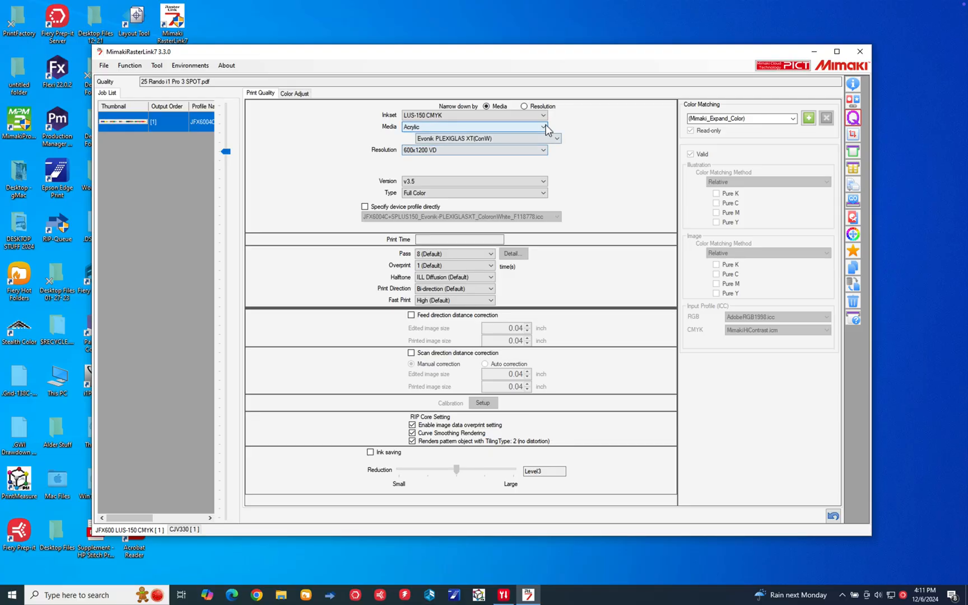
- Set the job's media to Inkjet Board Paper Matte and open the resolution choices
click(545, 127)
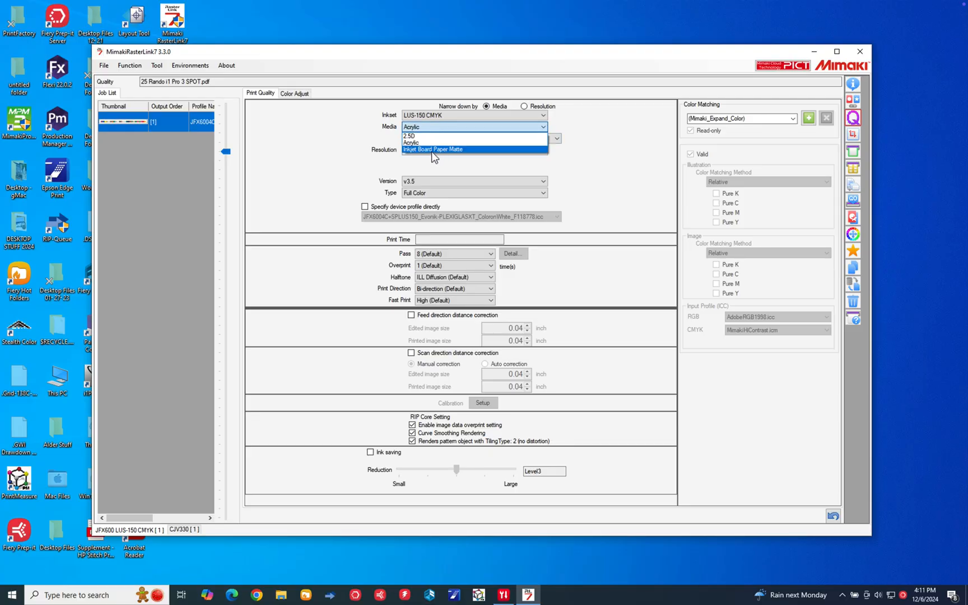
click(434, 149)
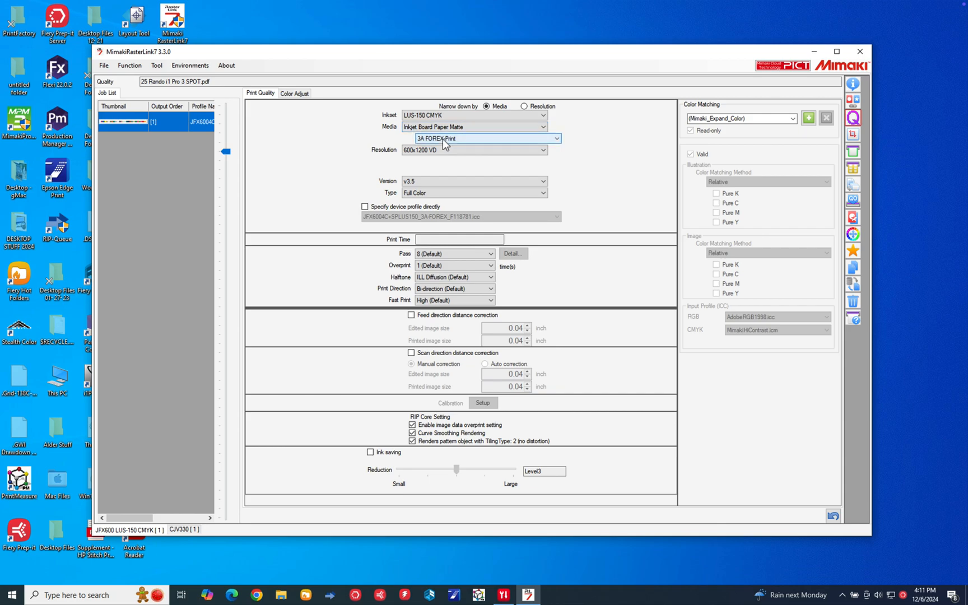
click(474, 150)
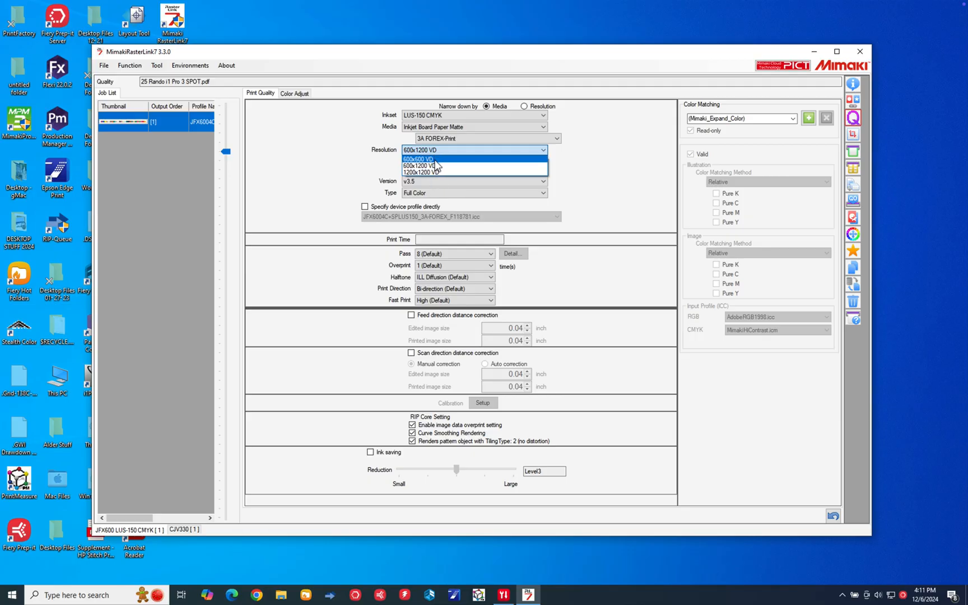
mouse_move(588, 154)
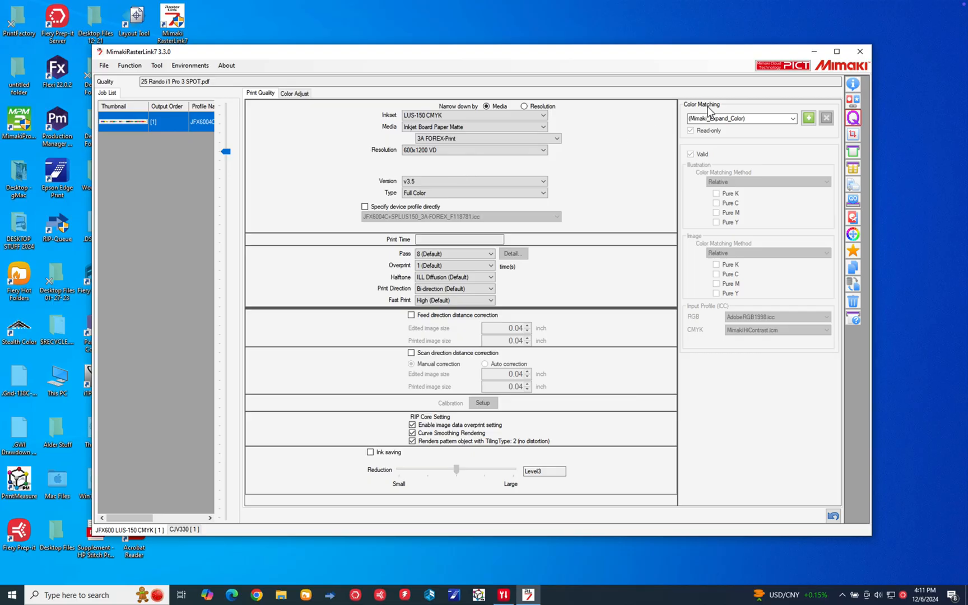
mouse_move(480, 169)
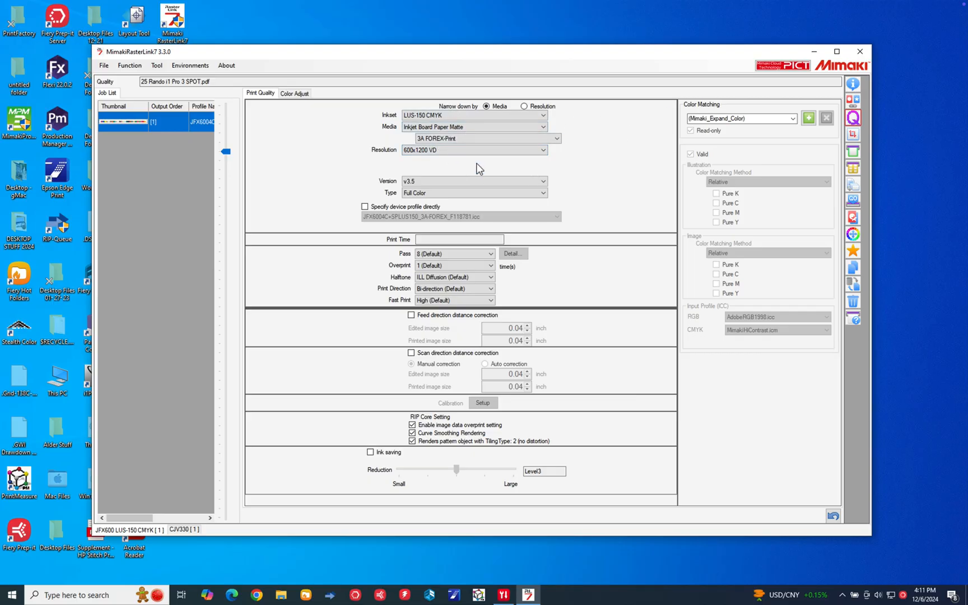